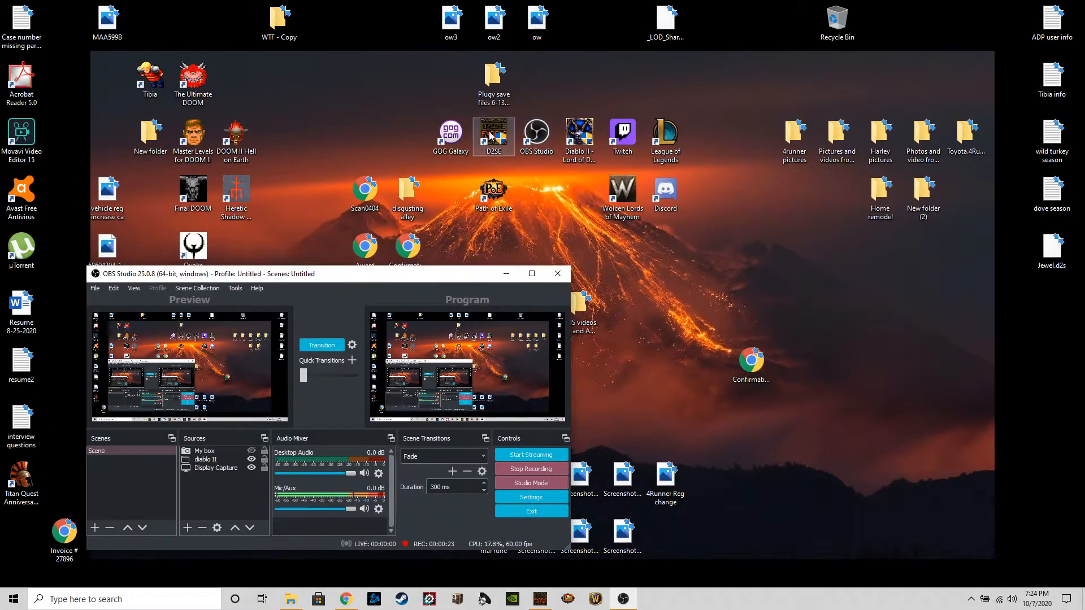
# Drag the D2SE desktop shortcut to the right and open its context menu
pyautogui.moveTo(493, 136); pyautogui.dragTo(751, 251)
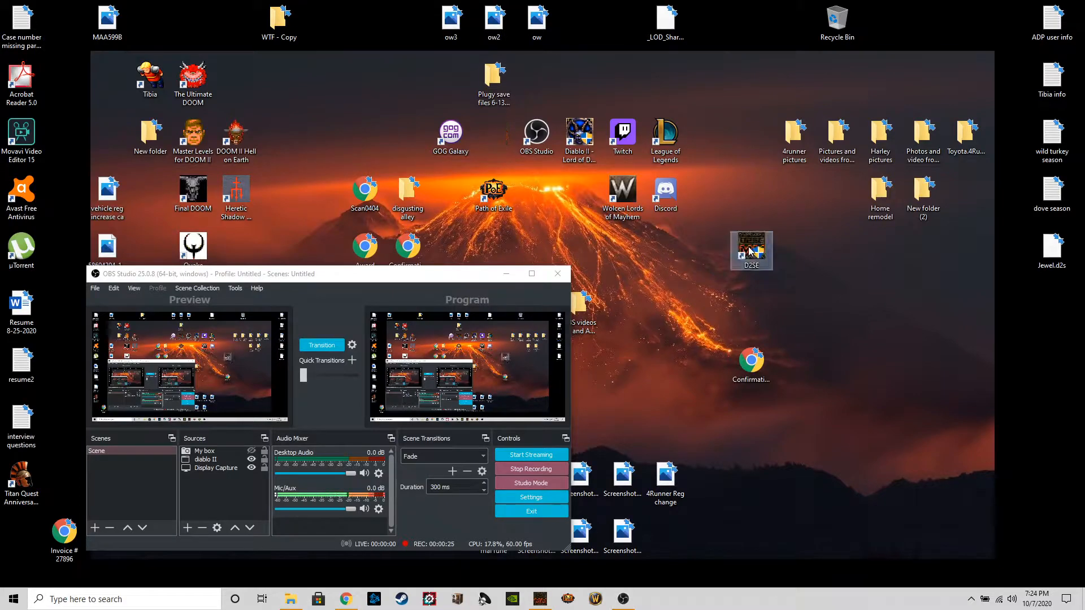
pyautogui.rightClick(752, 250)
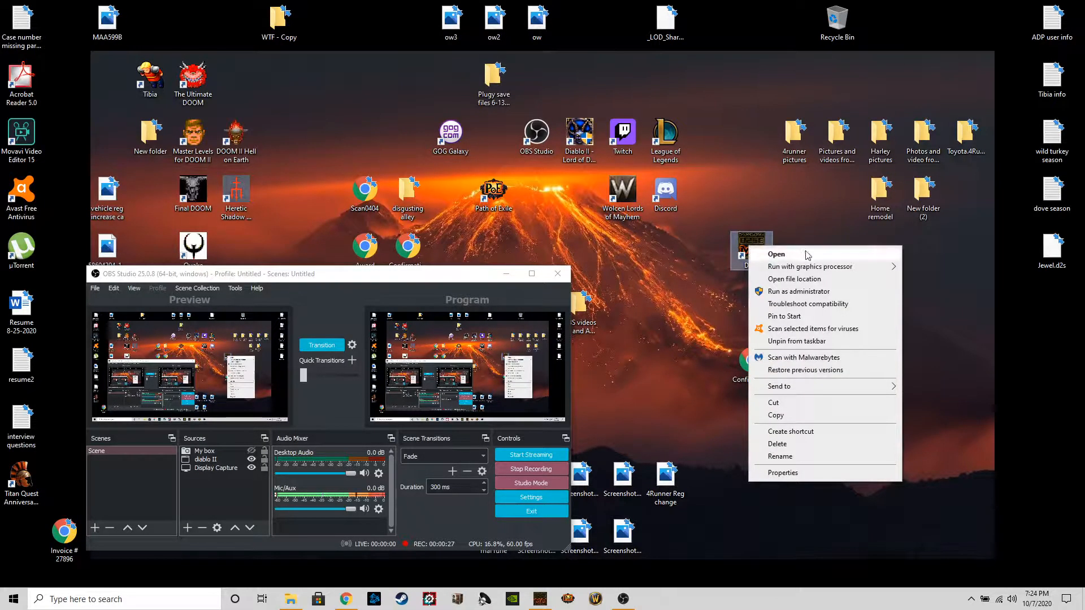
pyautogui.moveTo(819, 281)
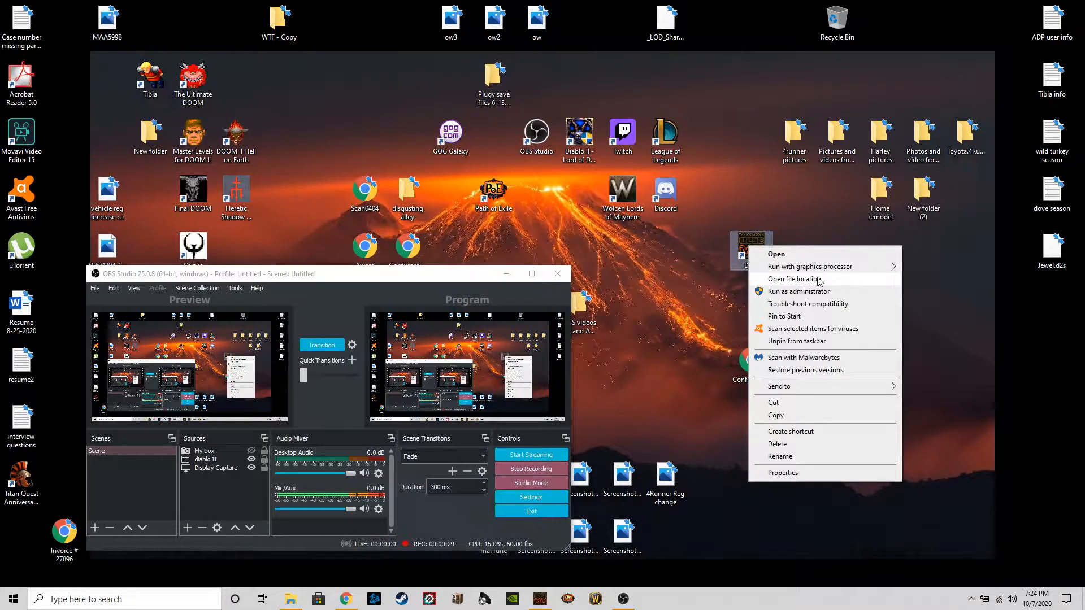
# Open the D2SE file location, then go up into D2SE's CORES folder
pyautogui.click(796, 278)
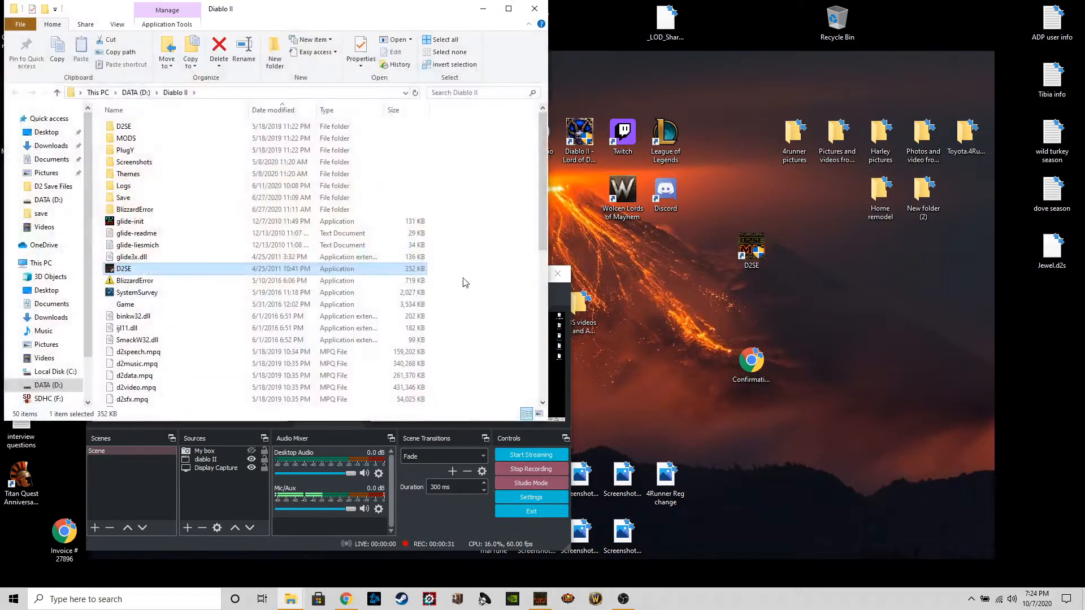
pyautogui.moveTo(143, 150)
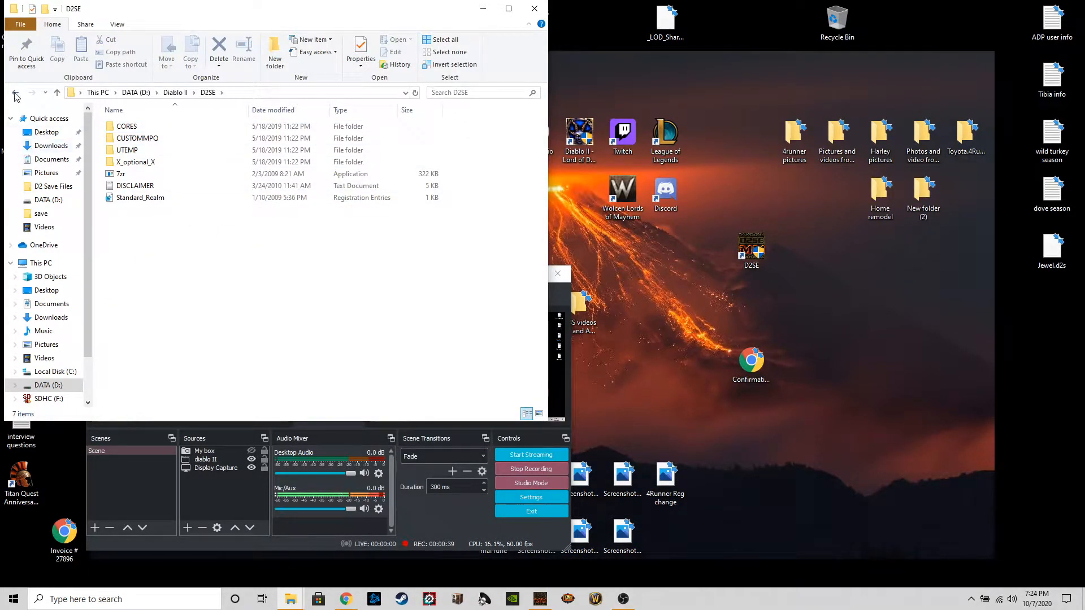
pyautogui.click(15, 92)
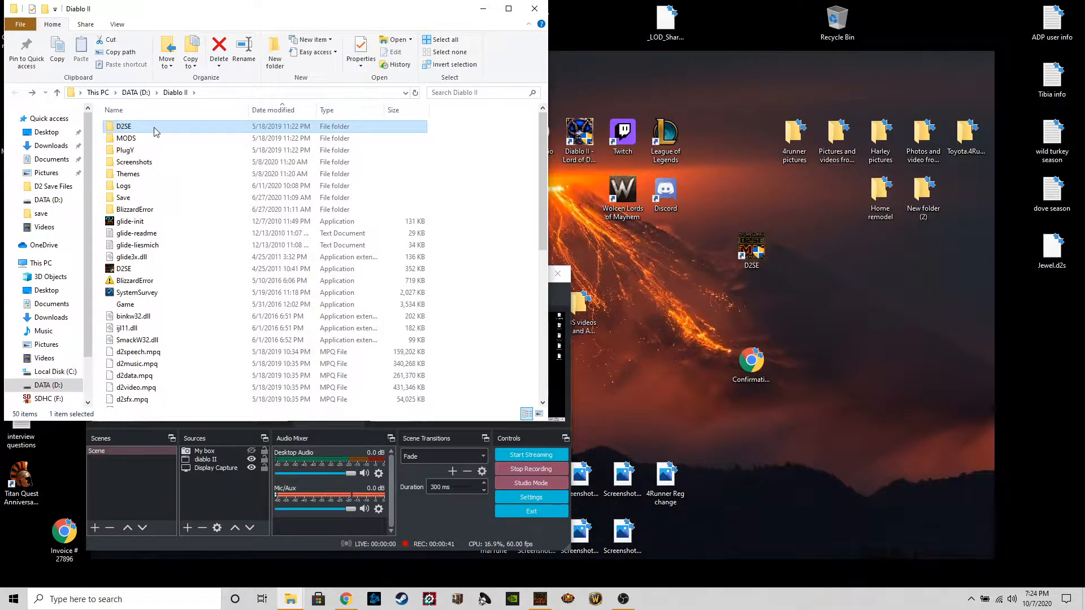
pyautogui.doubleClick(123, 126)
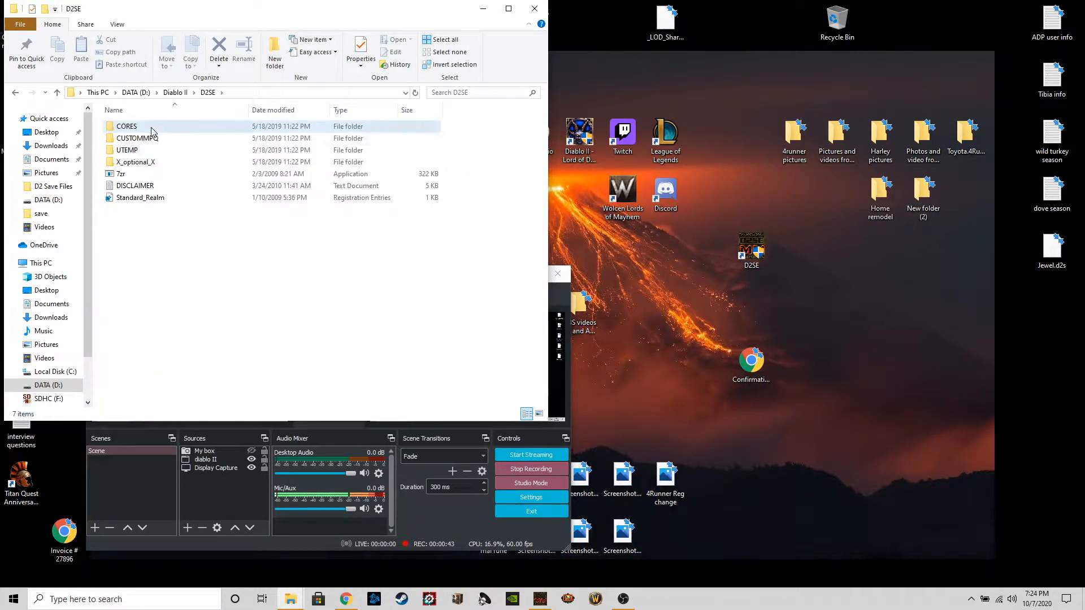
pyautogui.doubleClick(127, 126)
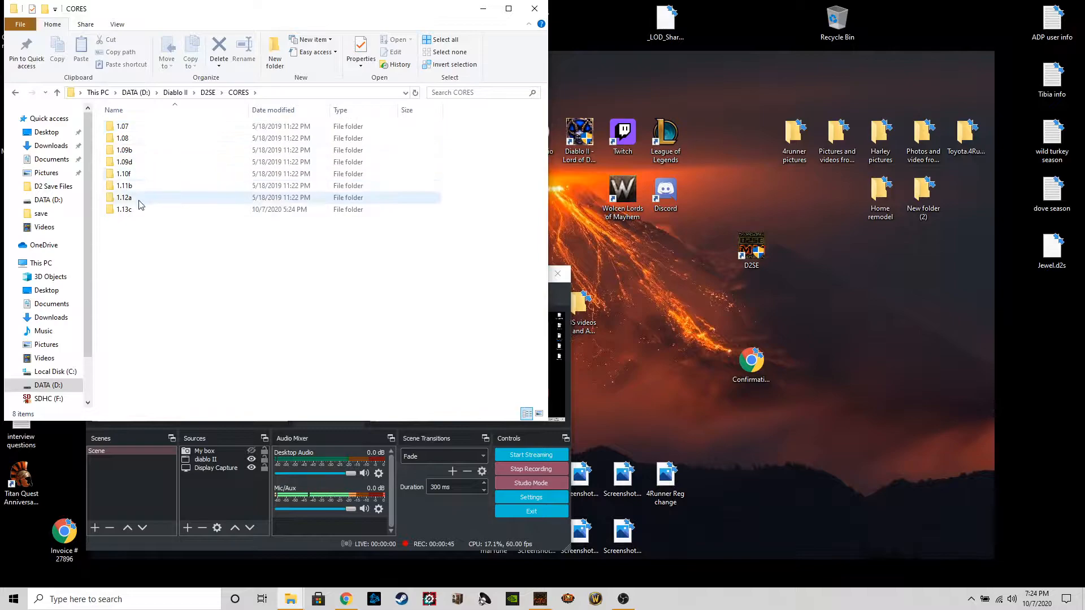
# Open the 1.13c core folder and then its save folder
pyautogui.click(122, 126)
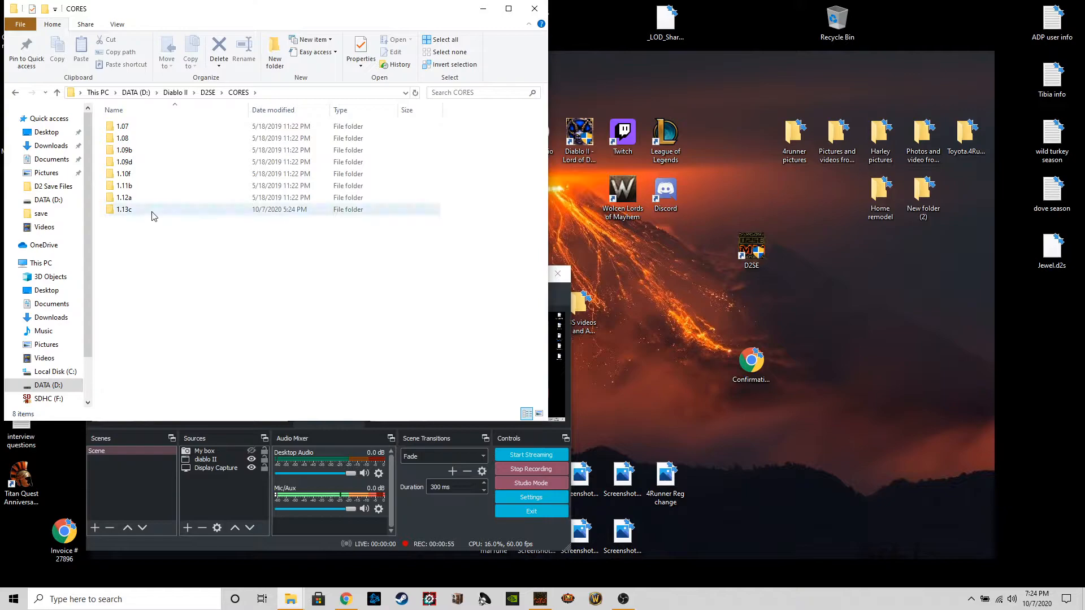
pyautogui.moveTo(173, 212)
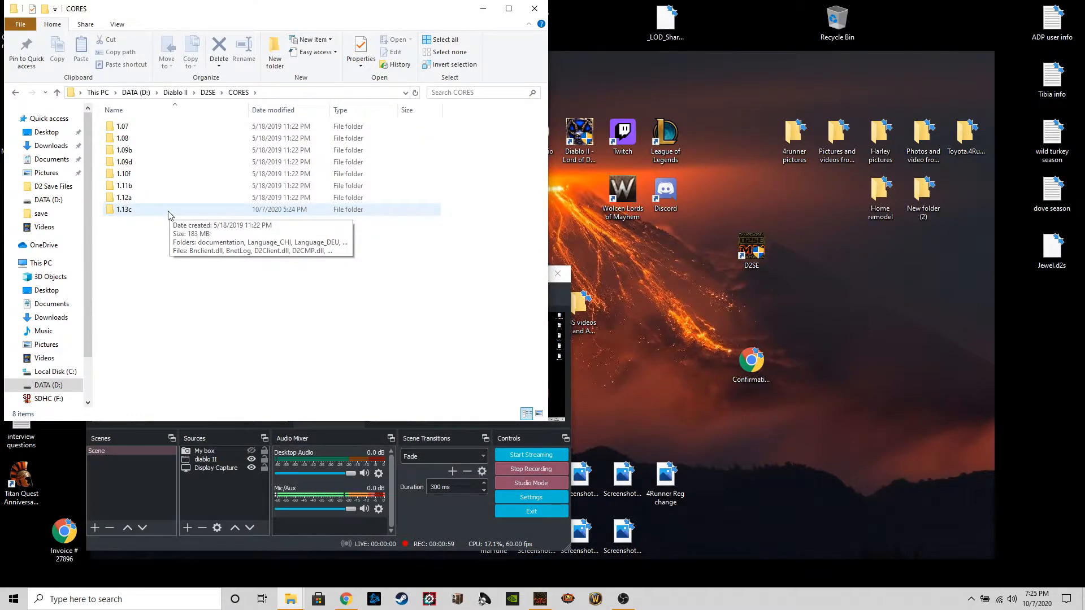
pyautogui.doubleClick(123, 209)
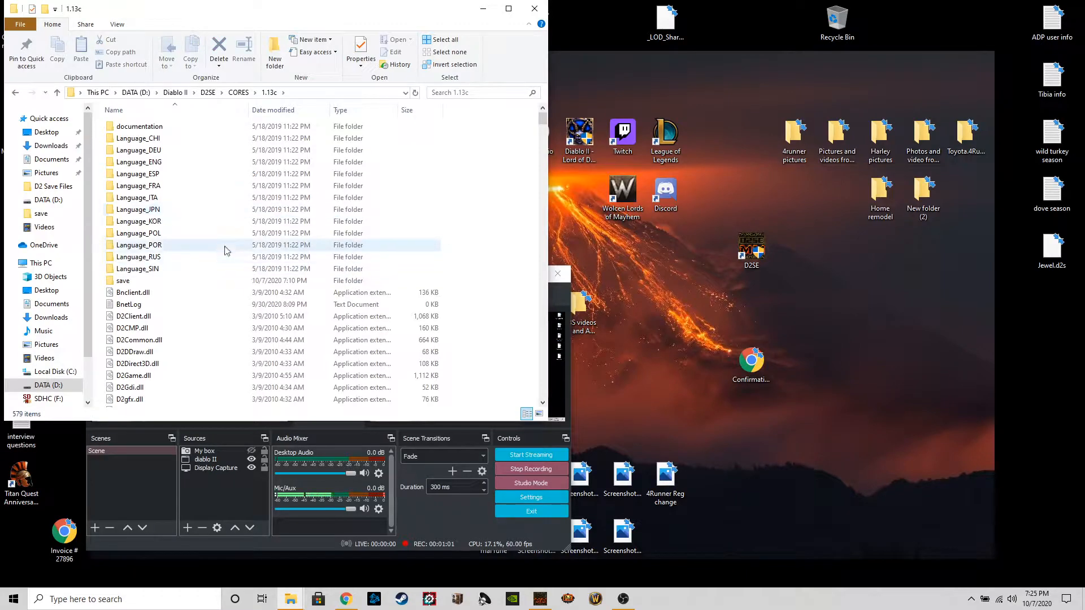
pyautogui.click(123, 280)
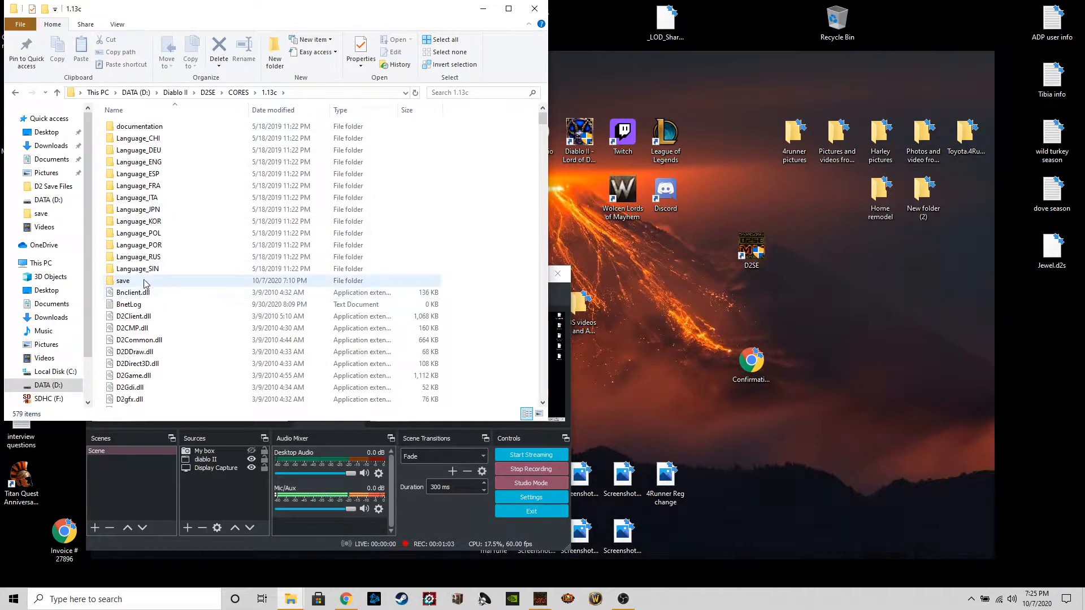
pyautogui.doubleClick(123, 281)
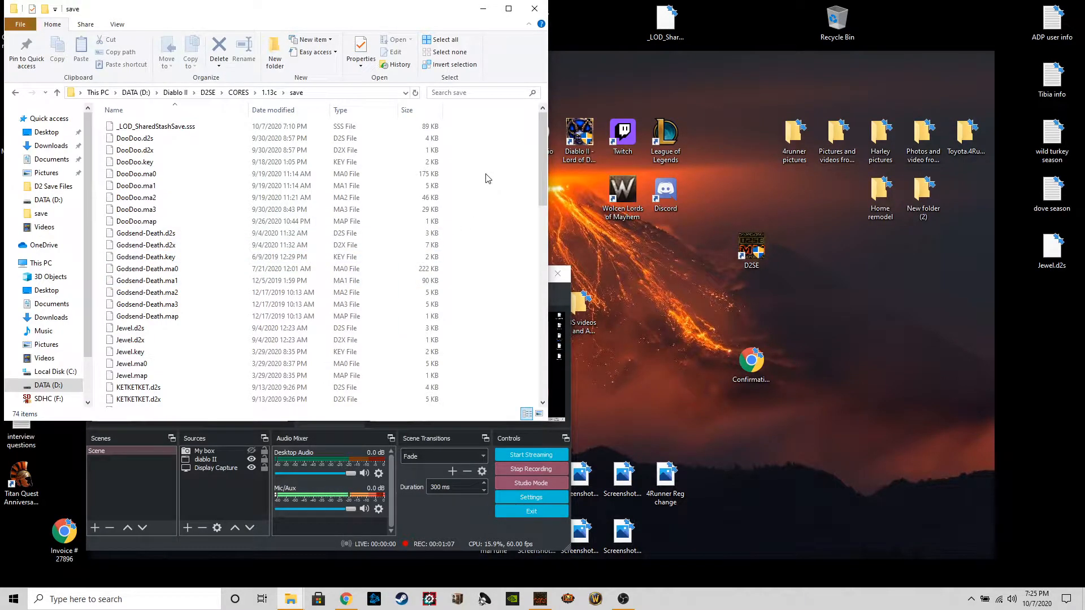
# Scroll through the 74 character and stash files in the 1.13c save folder
pyautogui.scroll(-3)
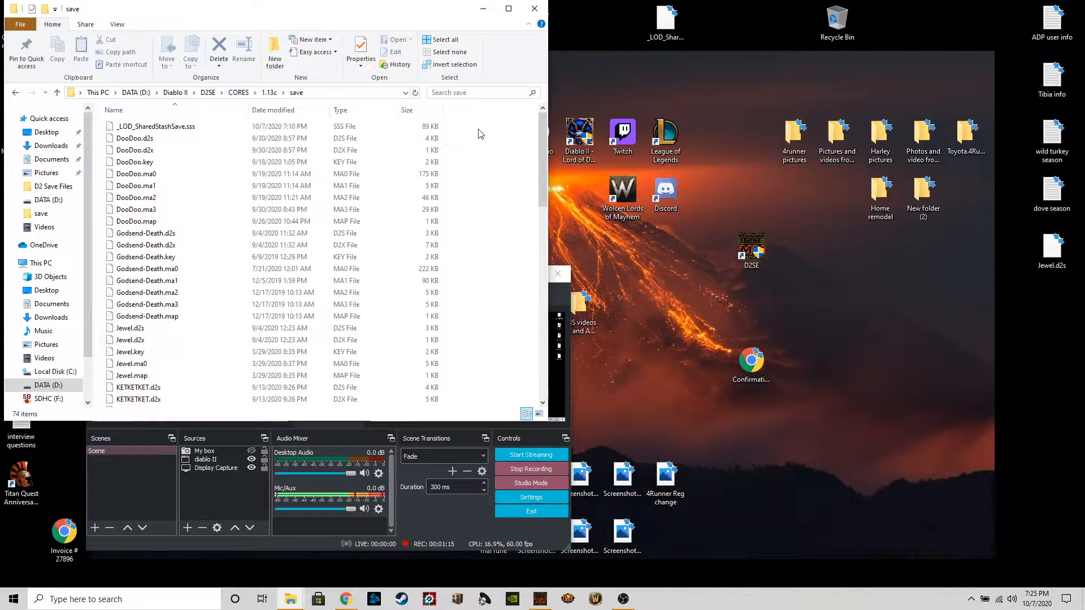
pyautogui.moveTo(567, 242)
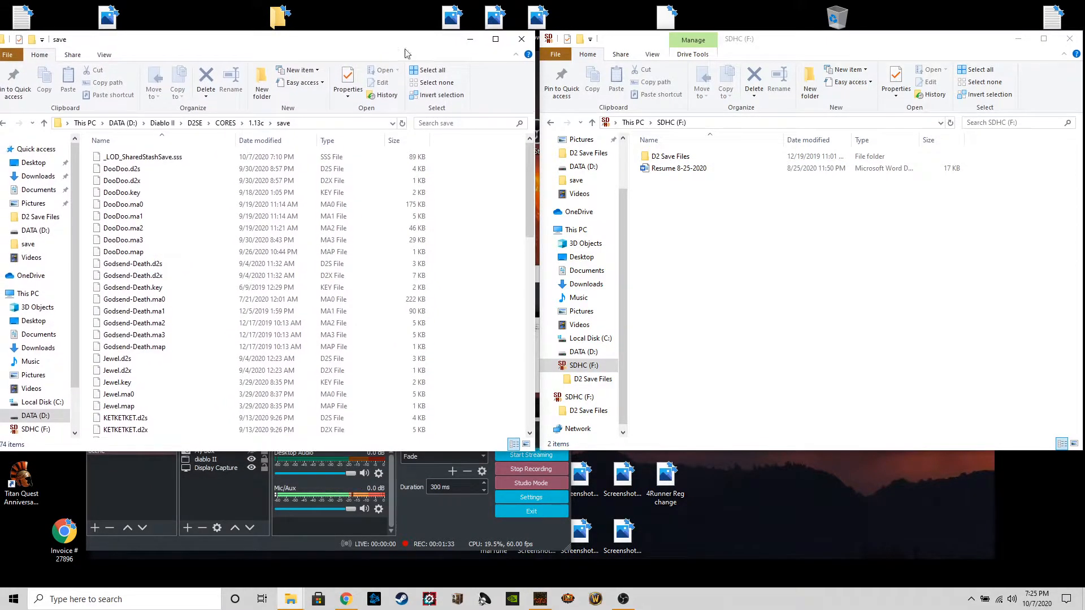
# Paste the 74 save files into D2 Save Files on F:, replacing existing copies
pyautogui.click(669, 156)
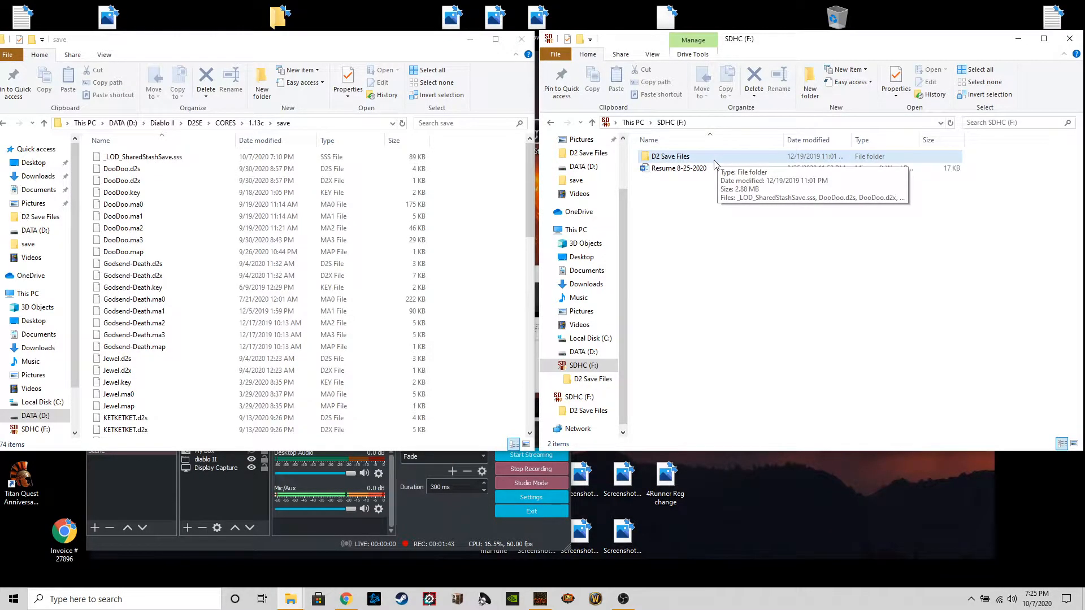
pyautogui.doubleClick(669, 155)
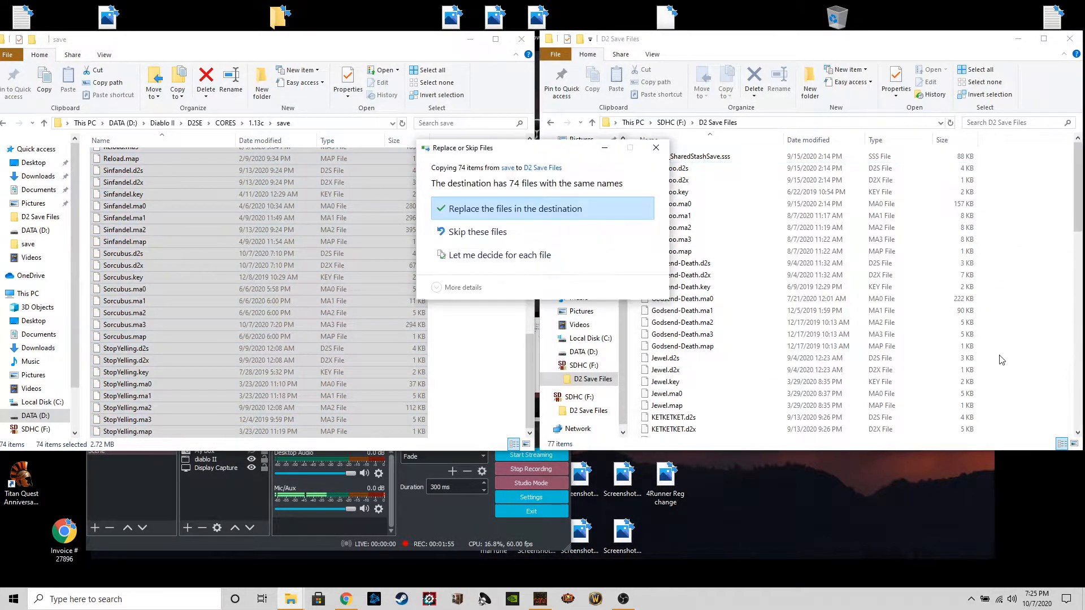
pyautogui.click(515, 209)
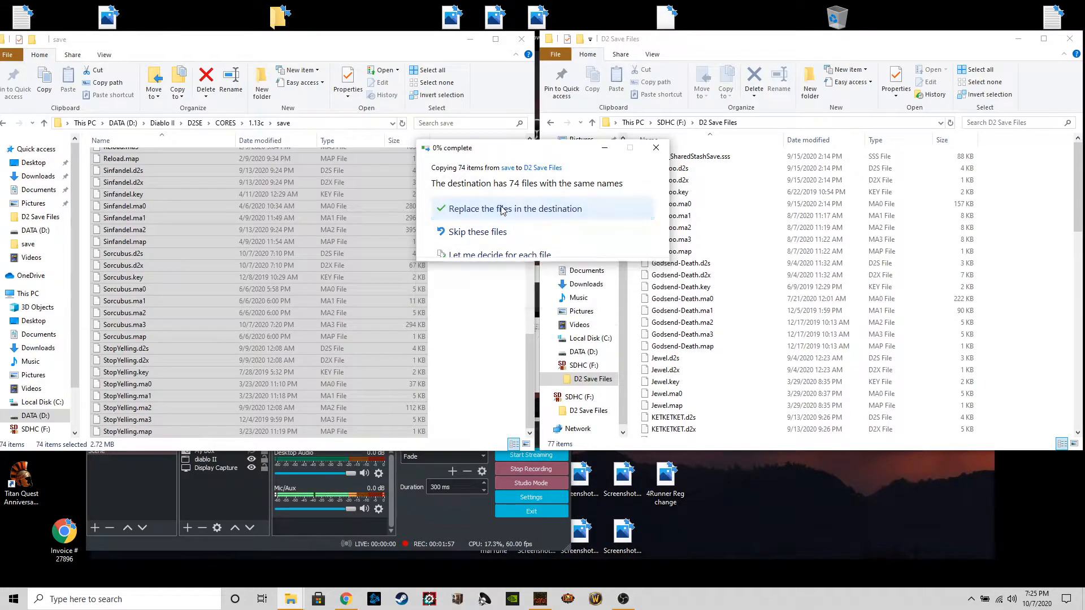
pyautogui.click(515, 208)
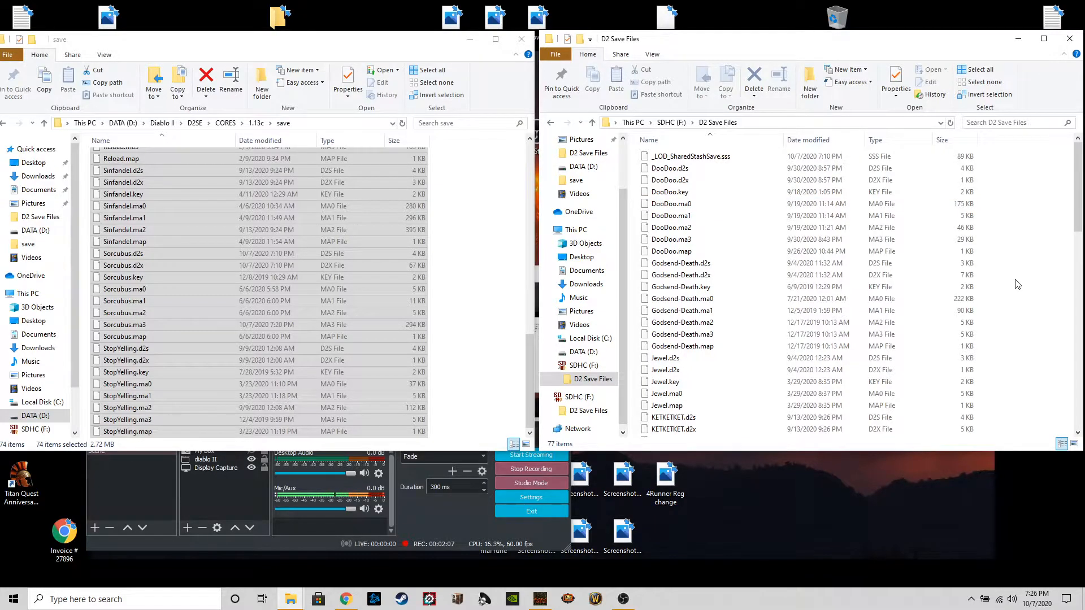
pyautogui.moveTo(984, 299)
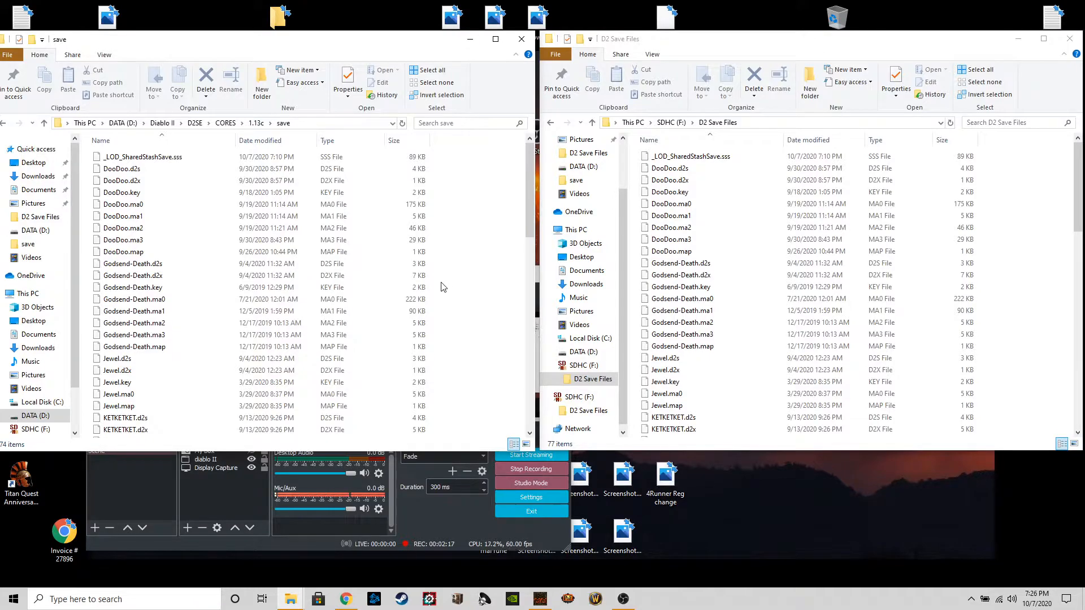
pyautogui.moveTo(438, 288)
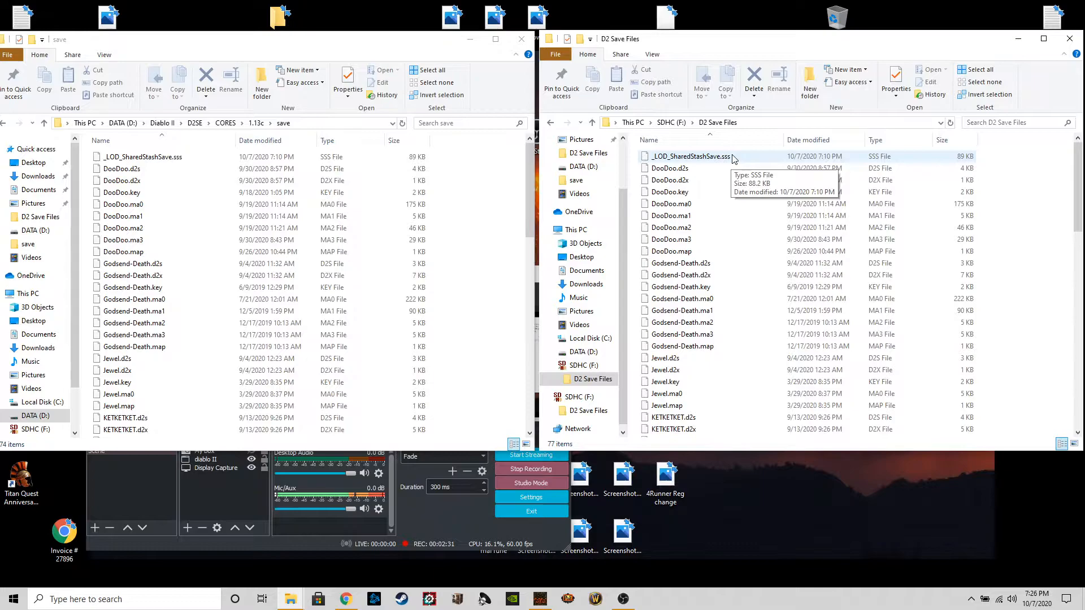
# Copy _LOD_SharedStashSave.sss from the card into the save folder, replacing the existing file
pyautogui.click(688, 156)
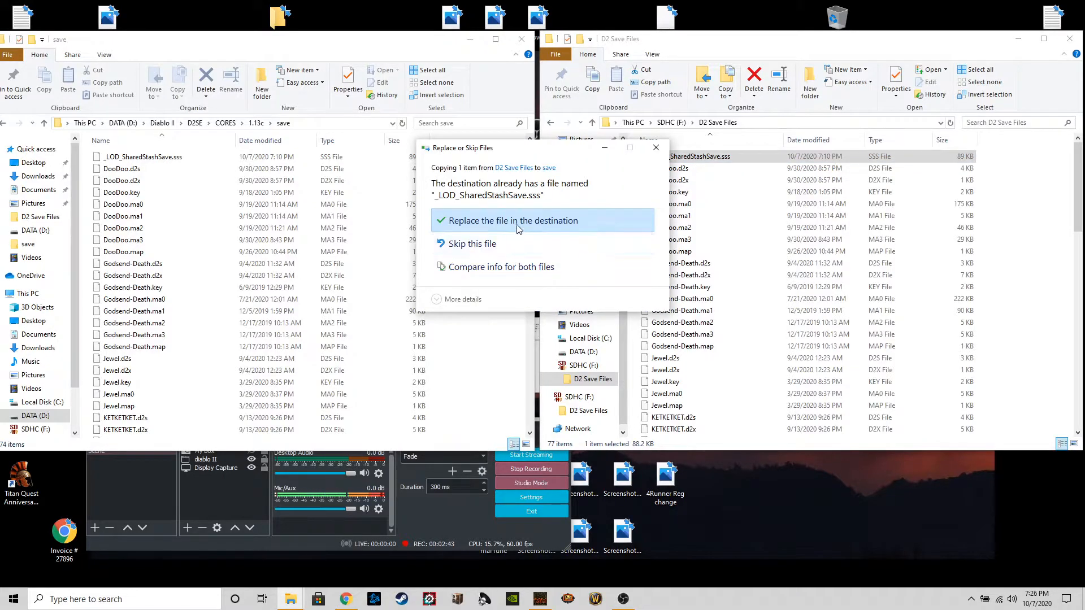
pyautogui.click(513, 220)
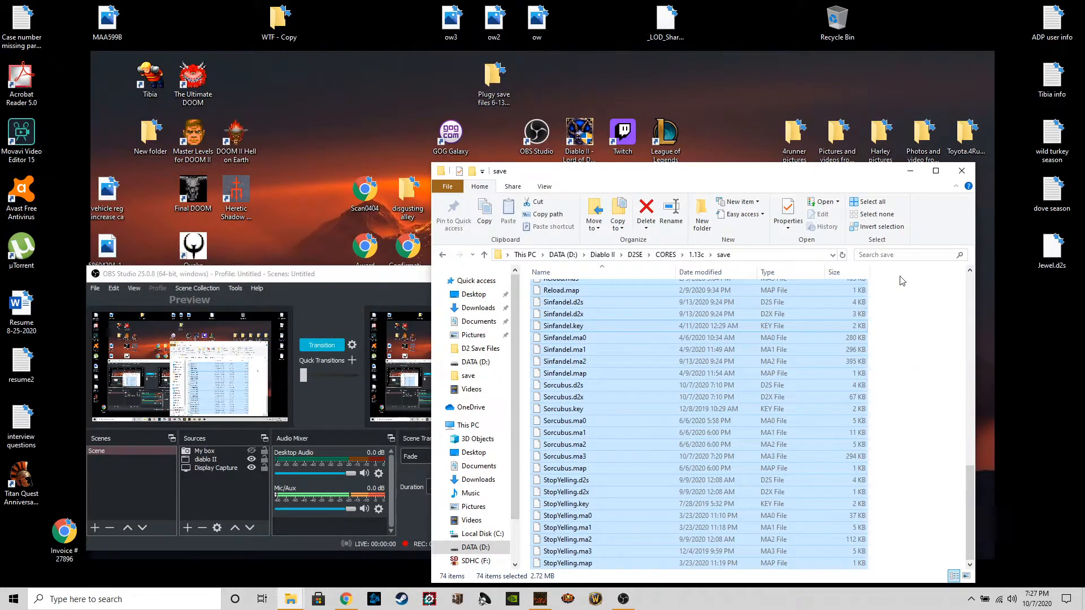
pyautogui.moveTo(884, 368)
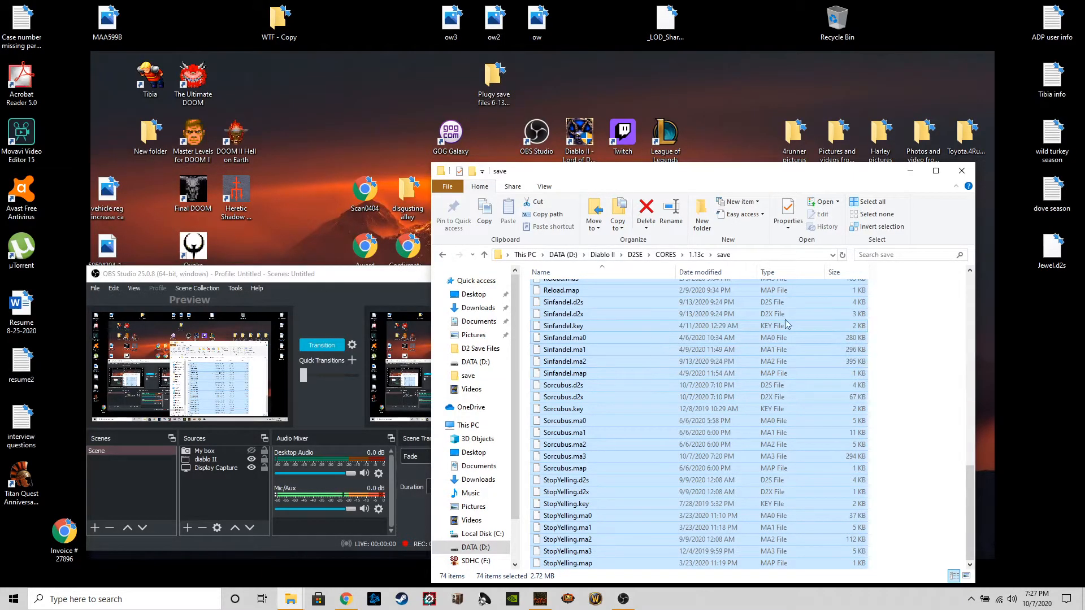
pyautogui.moveTo(877, 328)
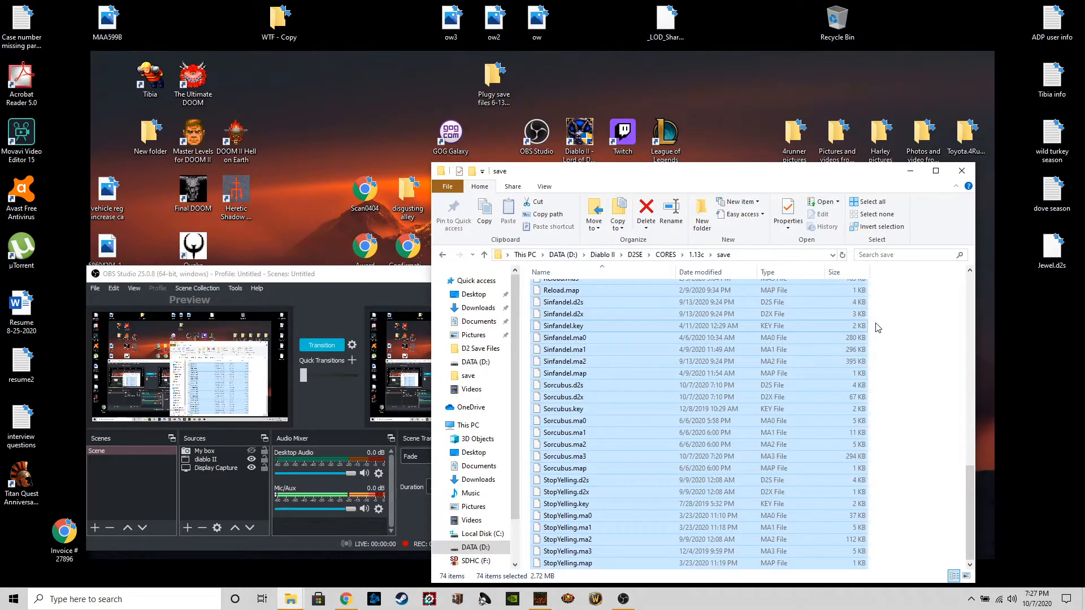
pyautogui.click(494, 78)
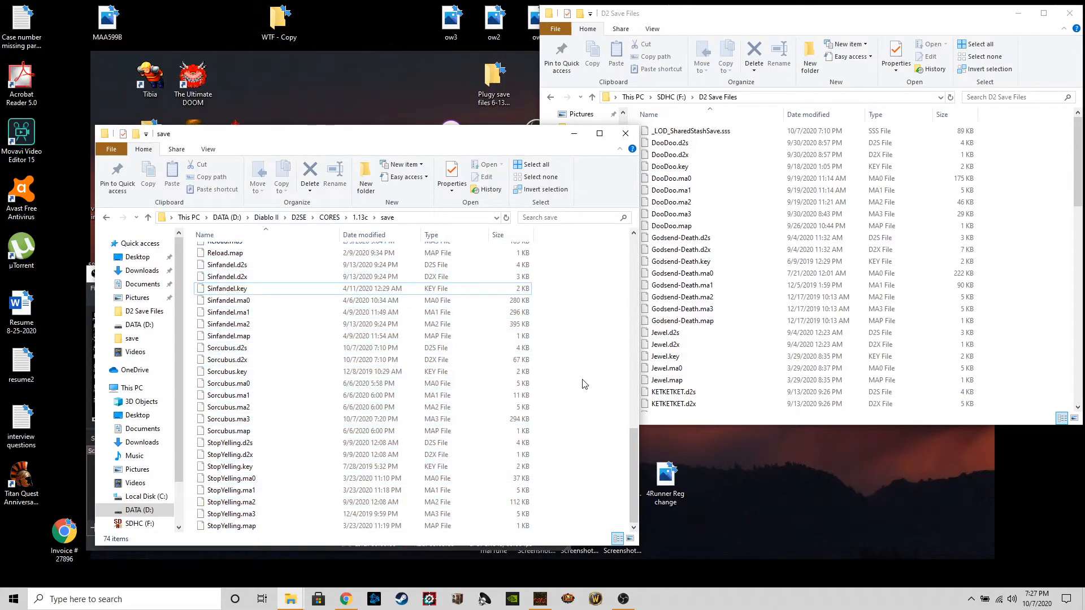
pyautogui.moveTo(581, 388)
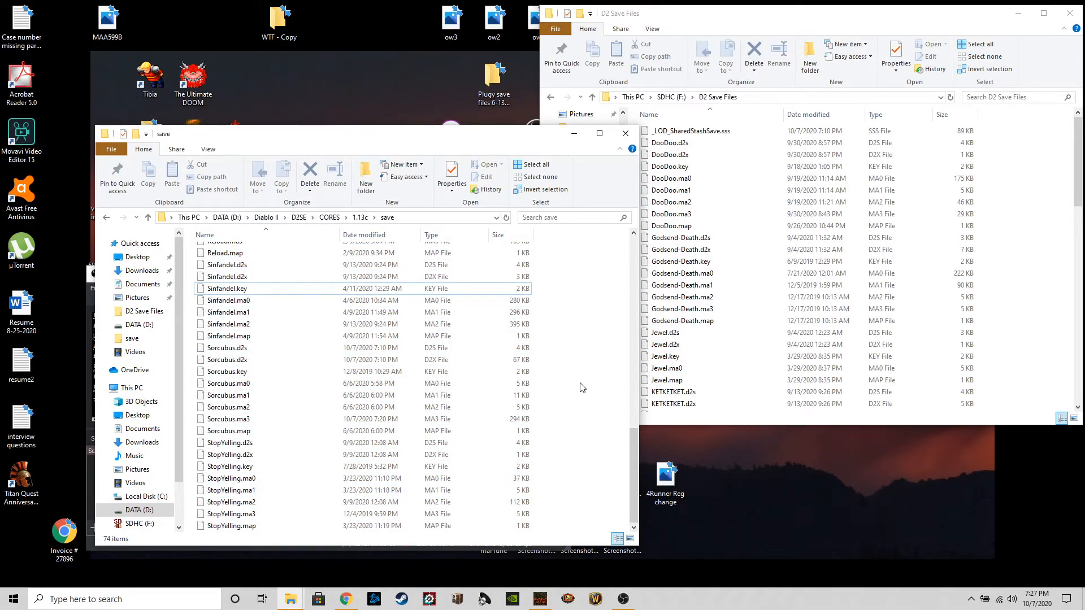